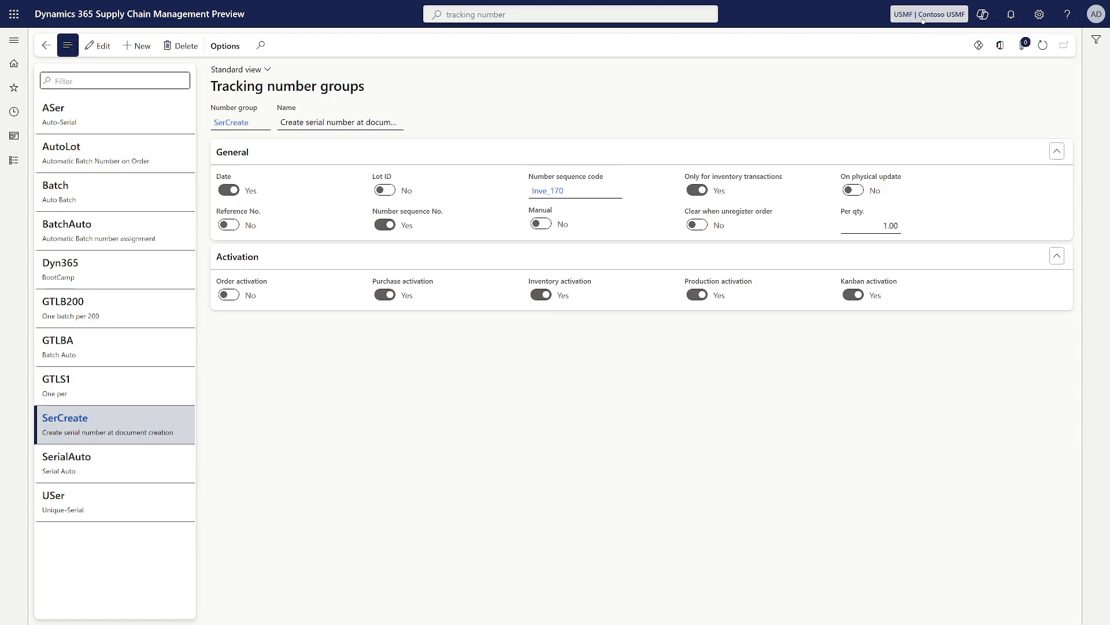
Switch the company to Contoso Coffee (COCO) to show its SERIAL tracking number group.
left_click(929, 14)
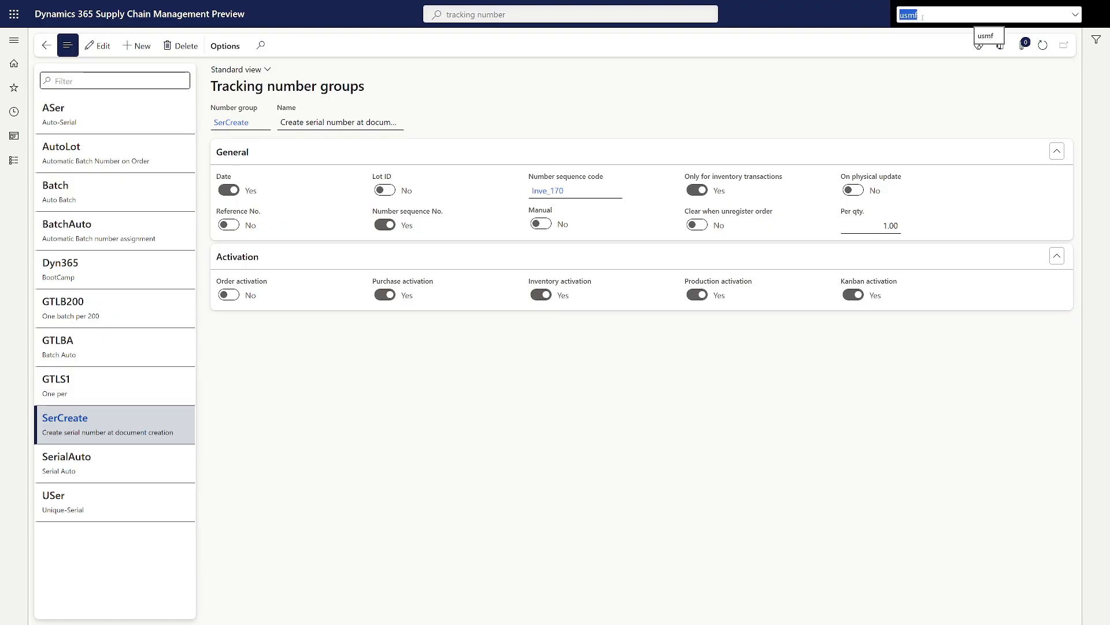
type("coc")
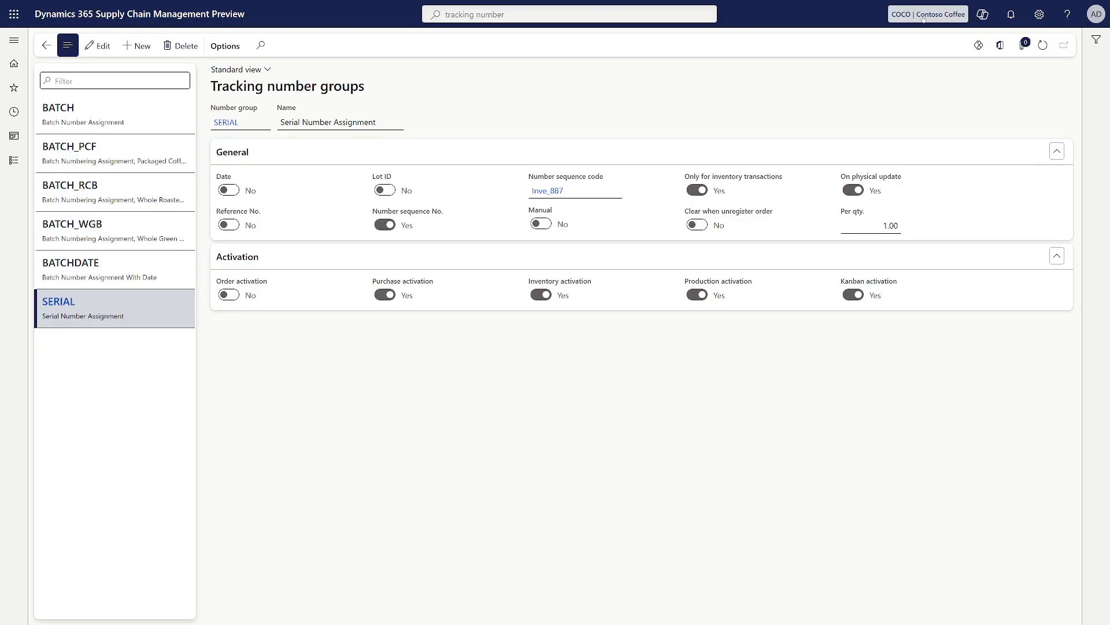
Send the tracking number groups screenshot described as the baseline serial configuration.
left_click(928, 13)
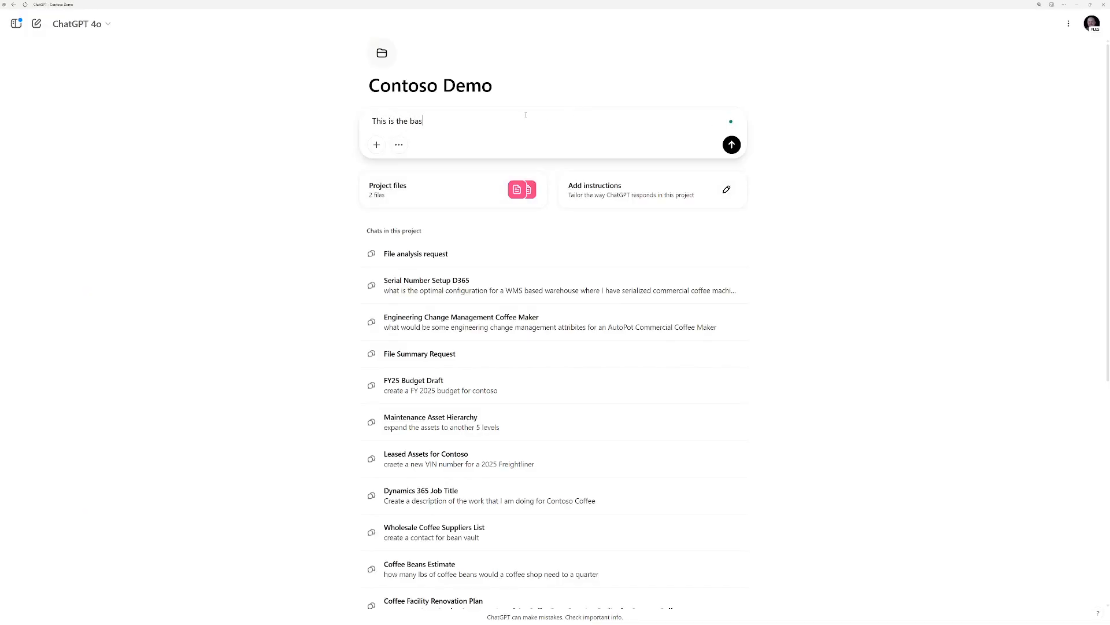
type("eline configuration for Serial tracking number groups:")
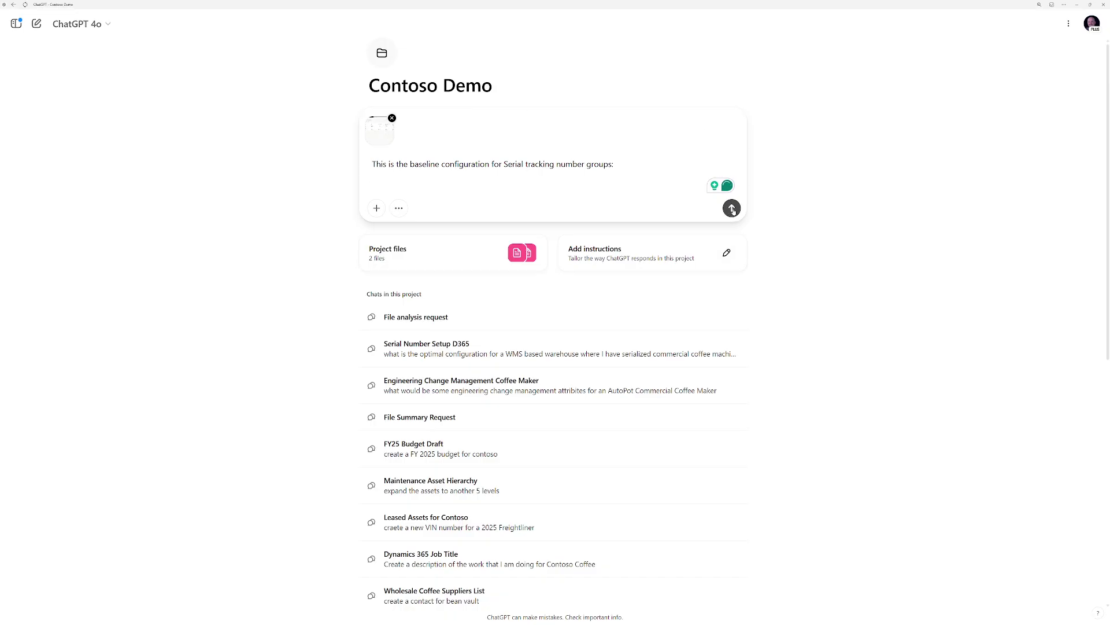
left_click(731, 208)
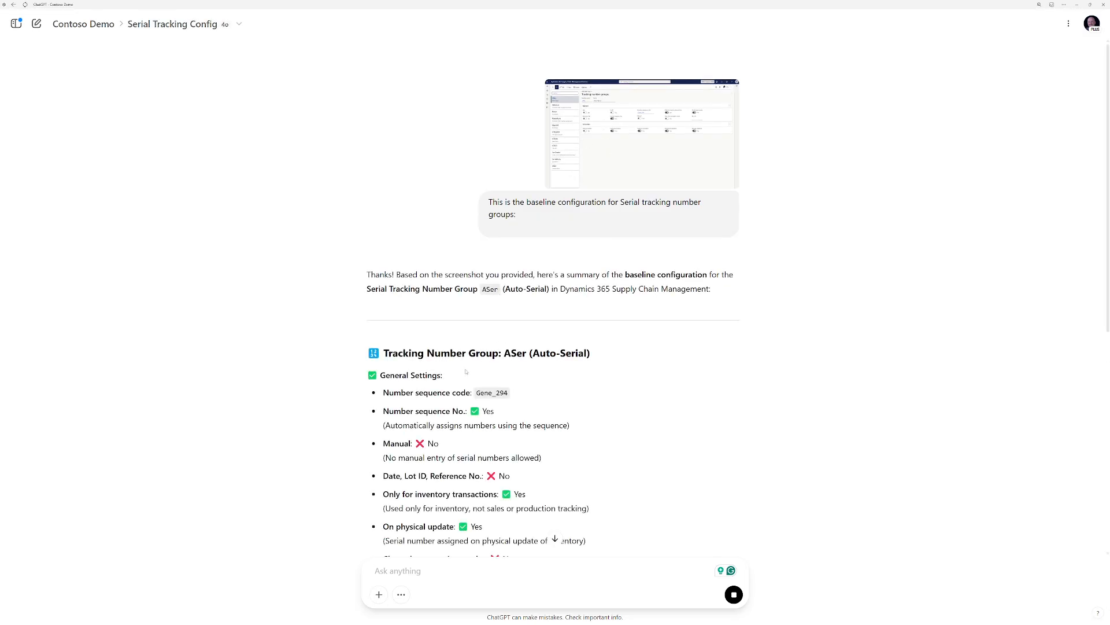
Read ChatGPT's summary of the ASer Auto-Serial group's general and activation settings.
scroll("down", 3)
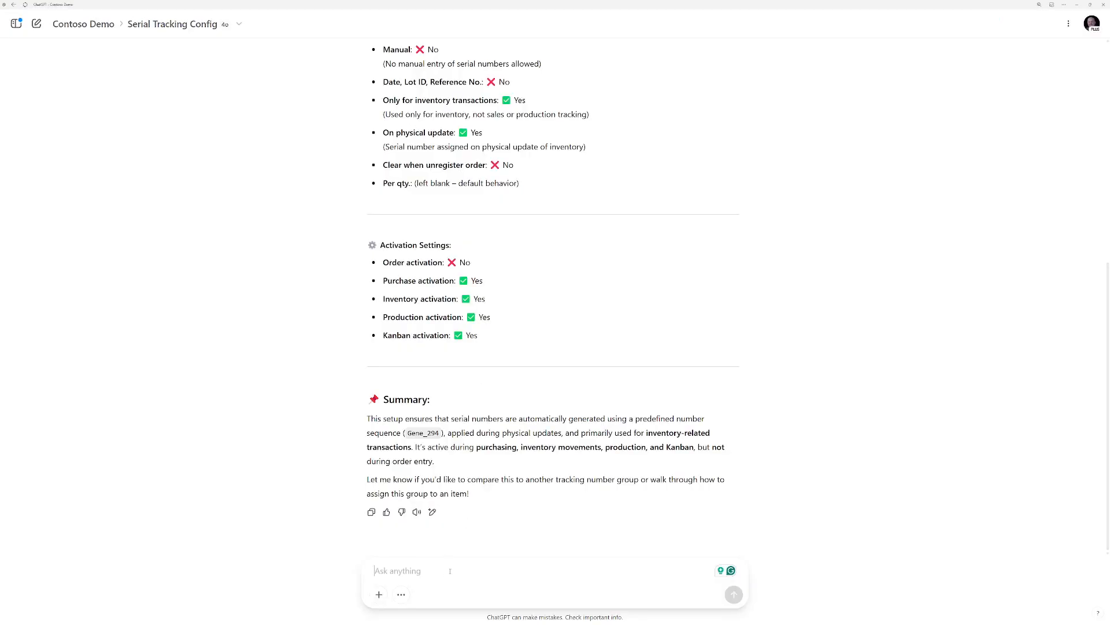
Send your SERIAL group screenshot with 'This is my configuration:' and read its summary.
type("This is my")
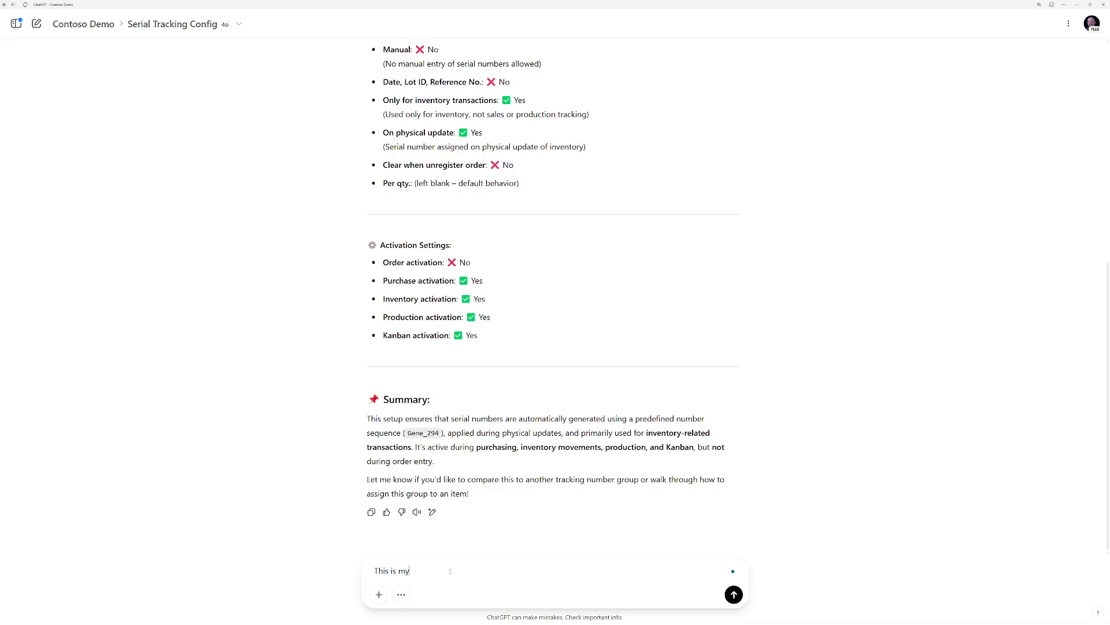
type("configuration")
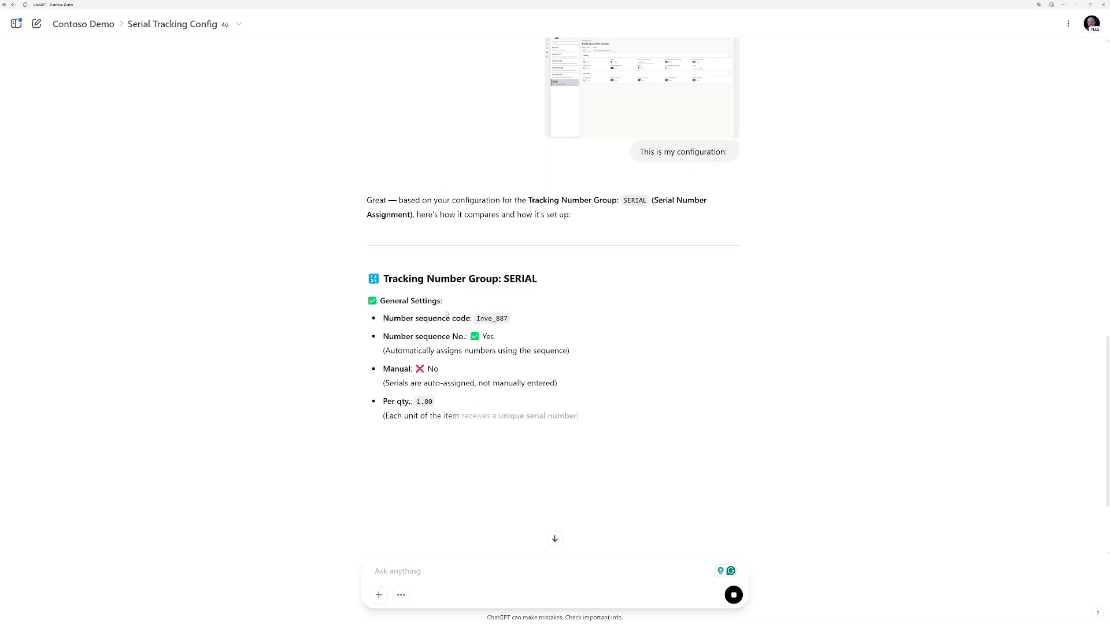
scroll("down", 3)
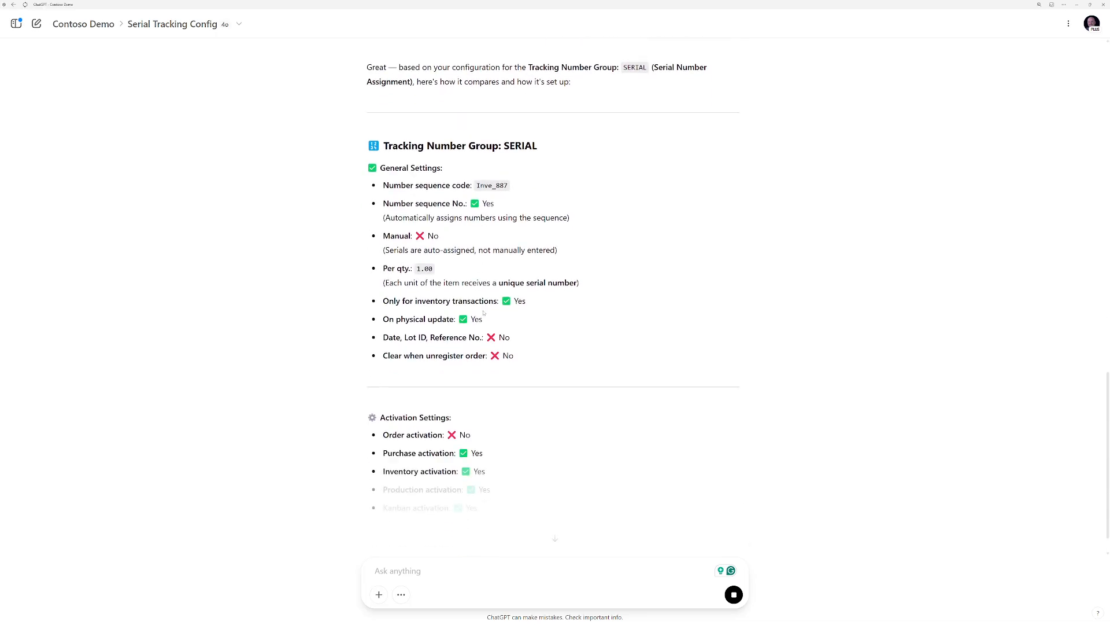
scroll("down", 3)
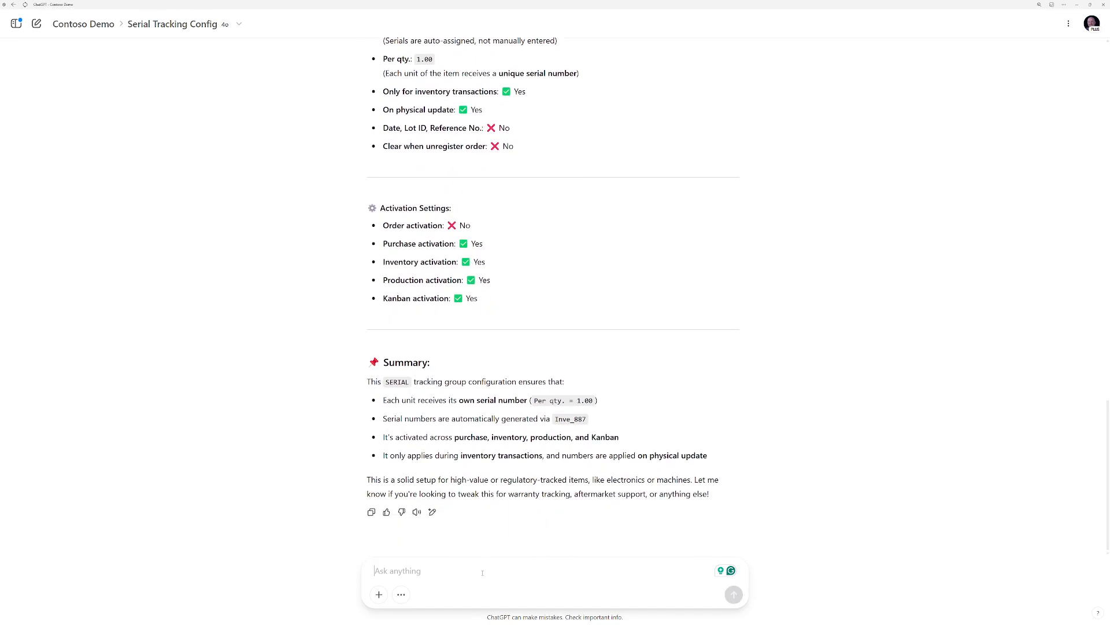
Ask what differs from the baseline and what to change, then read the side-by-side comparison.
type("What are the differences, and what changes need to be made to my configurationb")
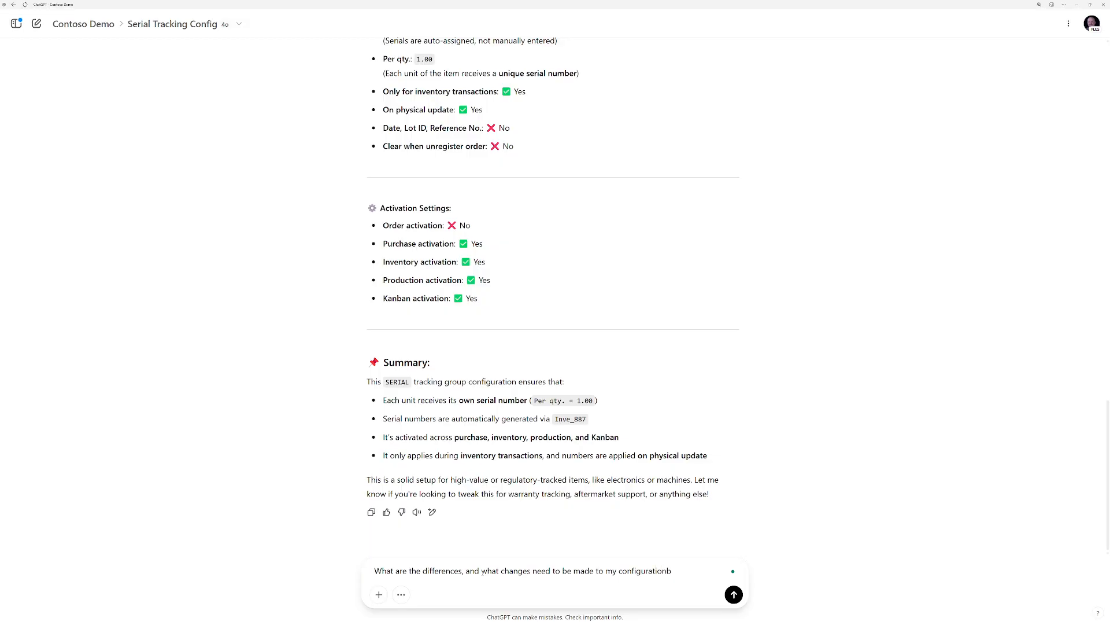
left_click(734, 595)
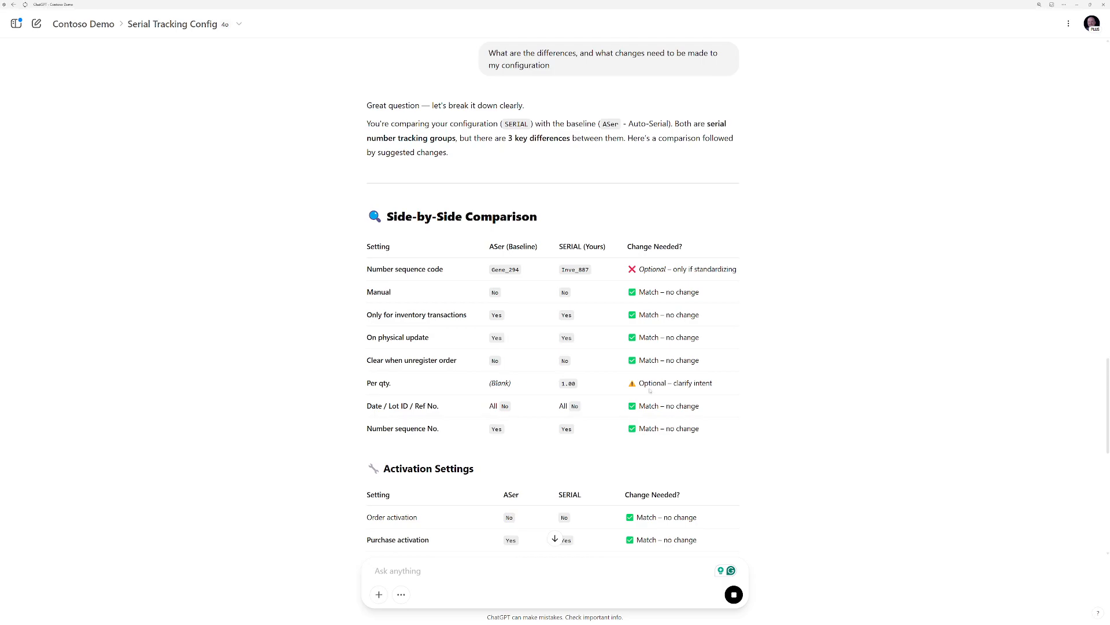
scroll("down", 3)
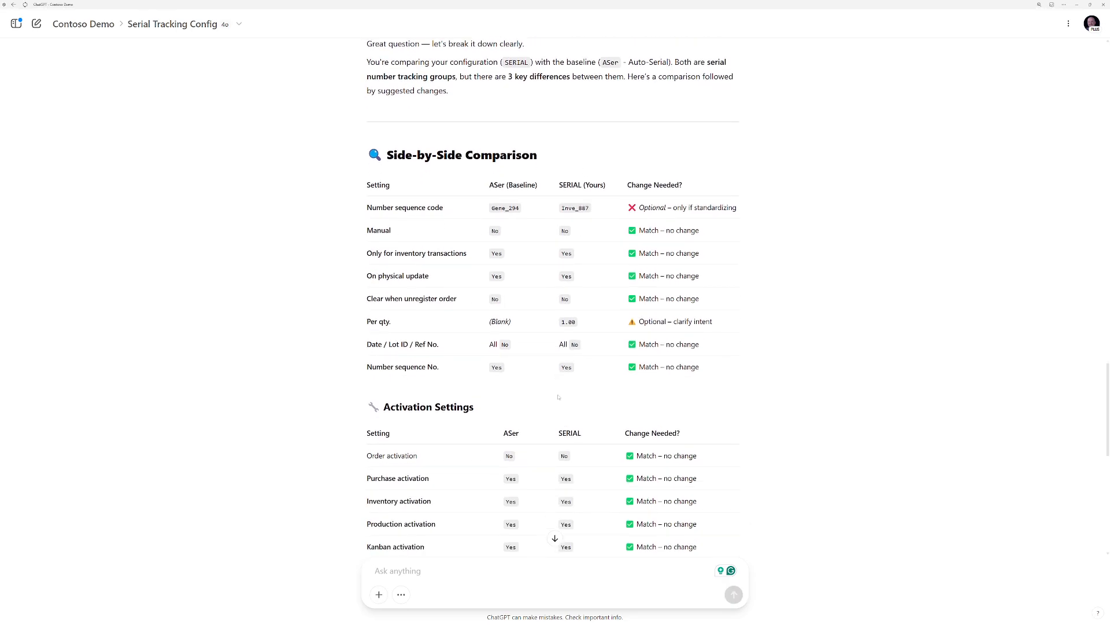
scroll("down", 3)
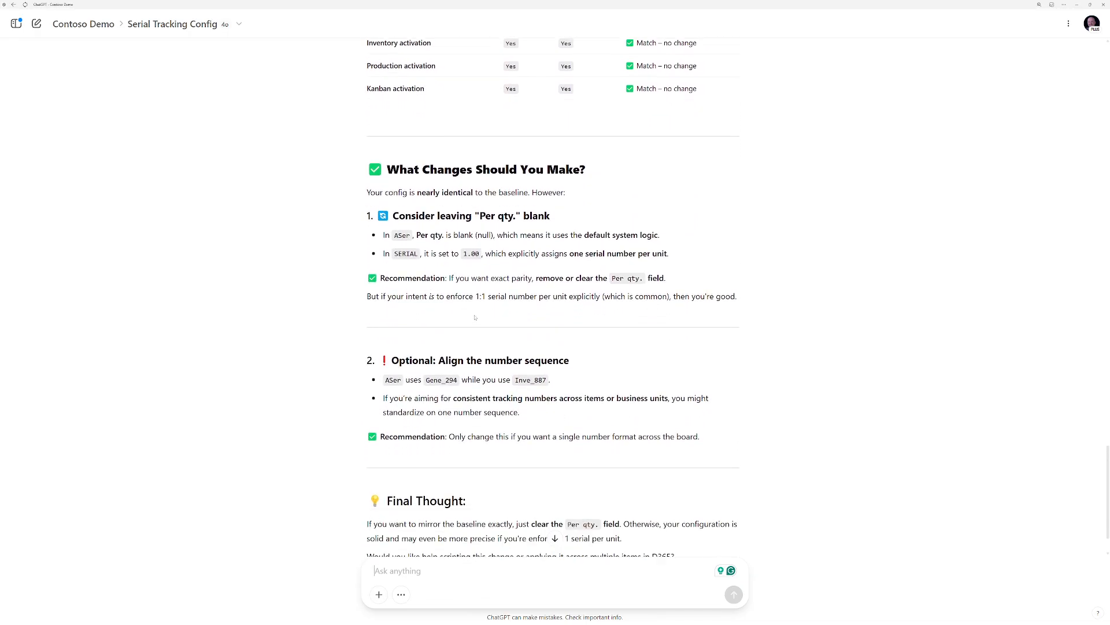
scroll("down", 3)
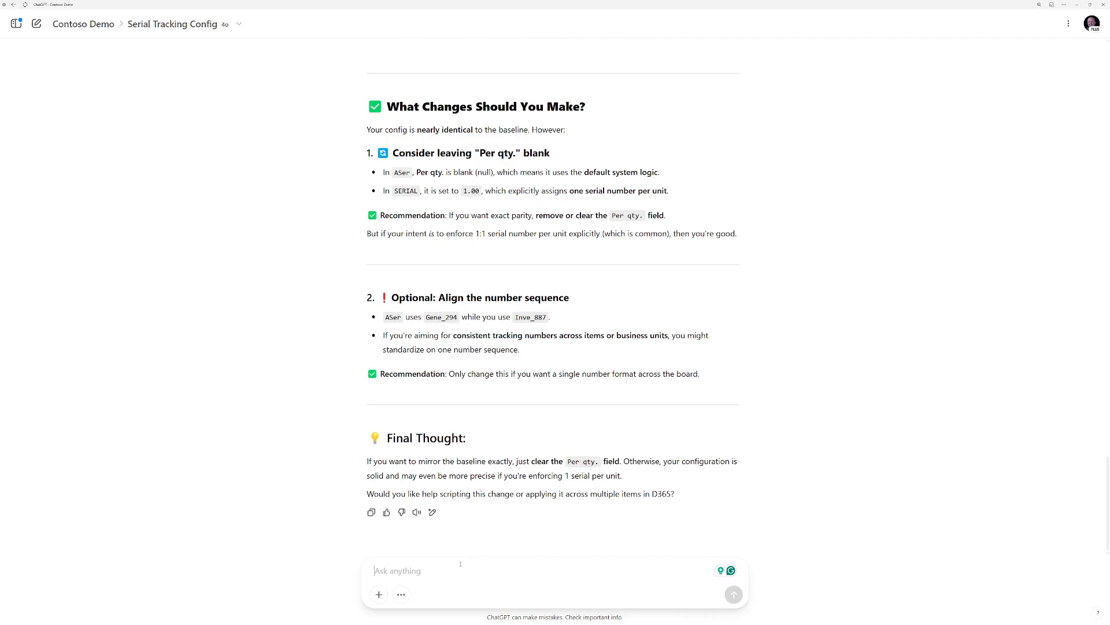
Ask what changes a serialized, single-unit-per-serial, production-execution, WMS-enabled item needs.
type("T")
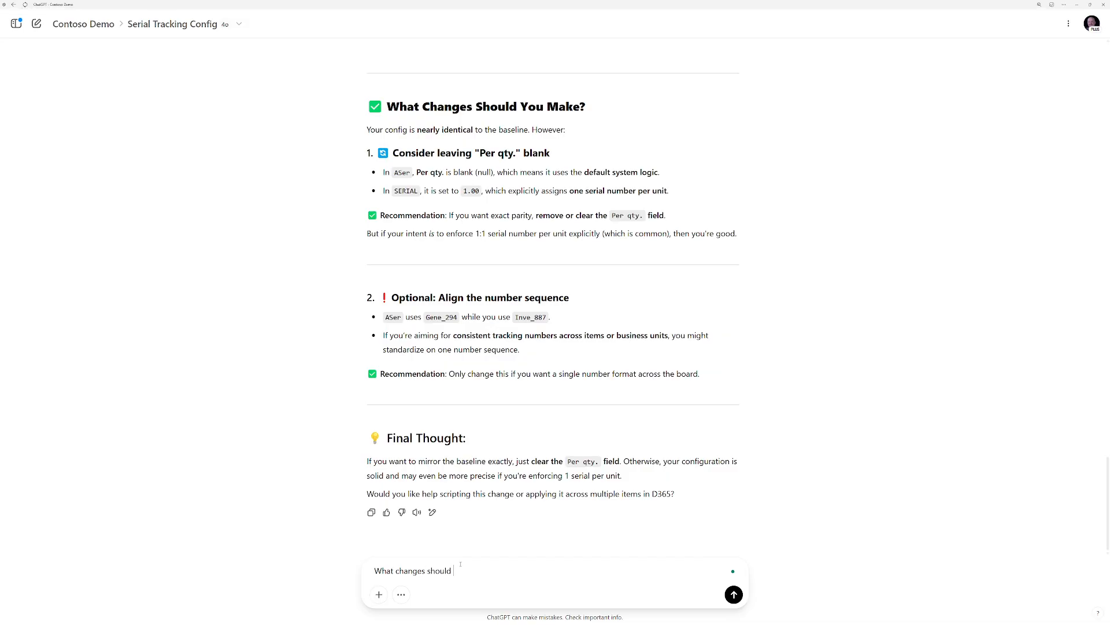
type("I make for a seriali")
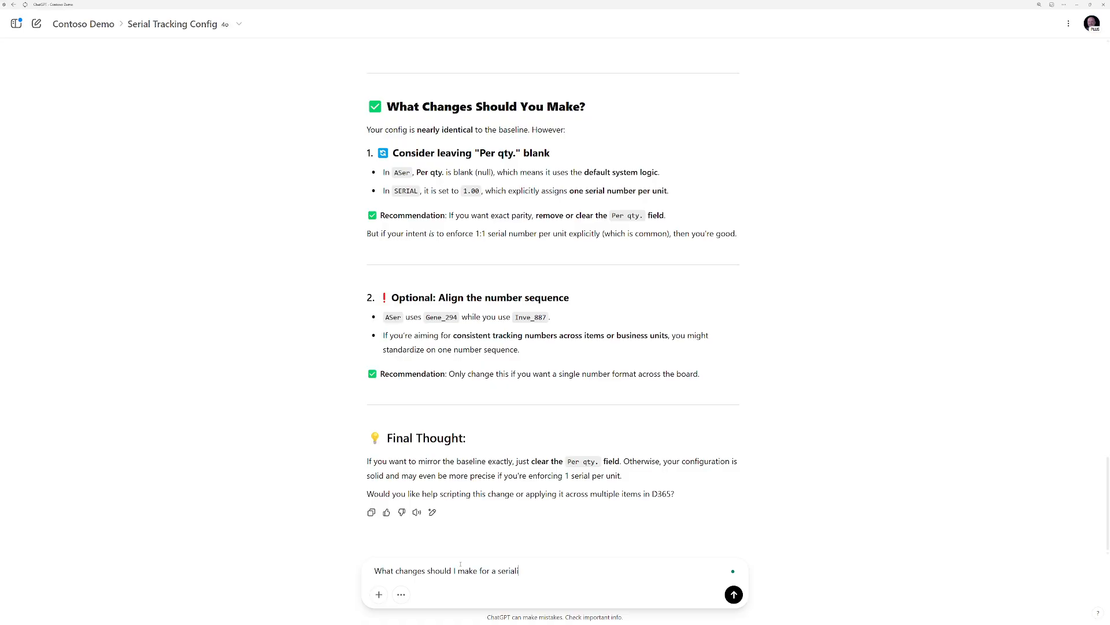
type("zed")
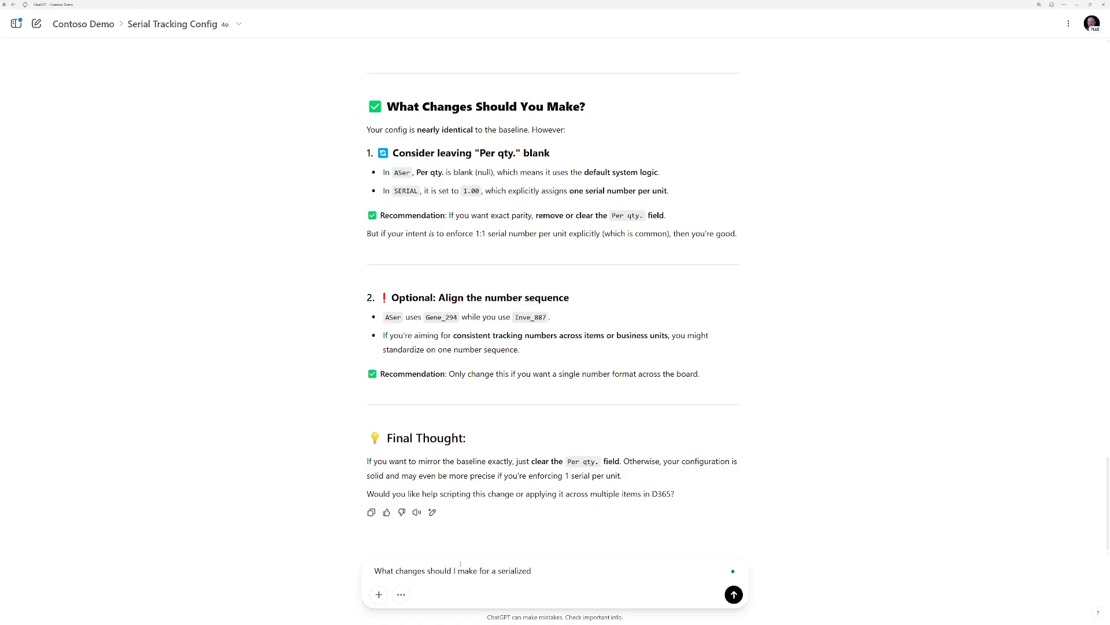
type("item that has")
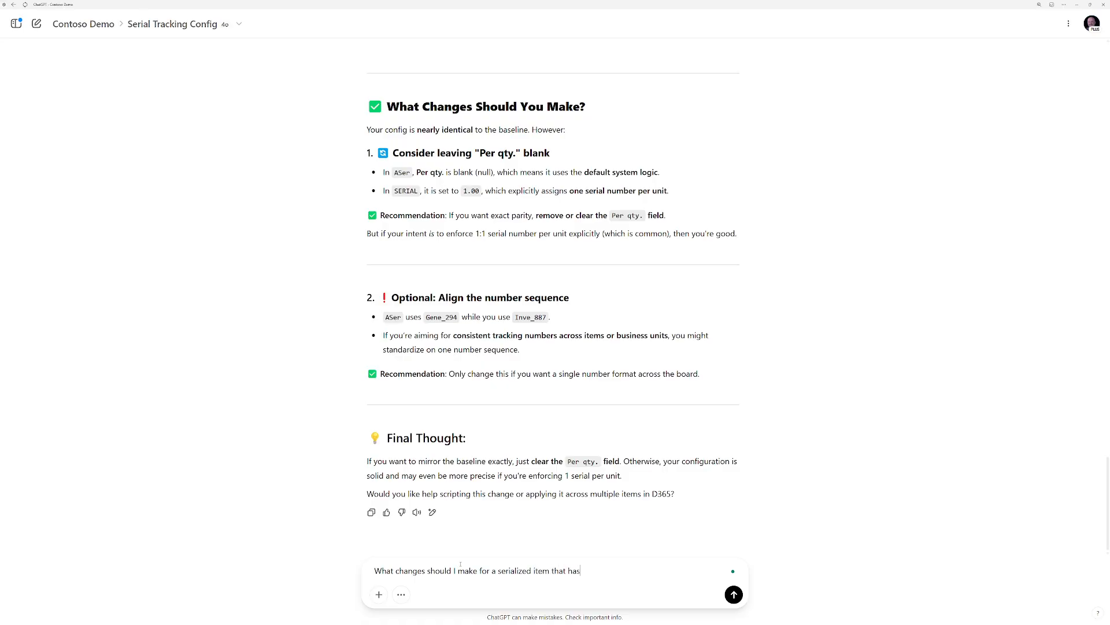
type("a")
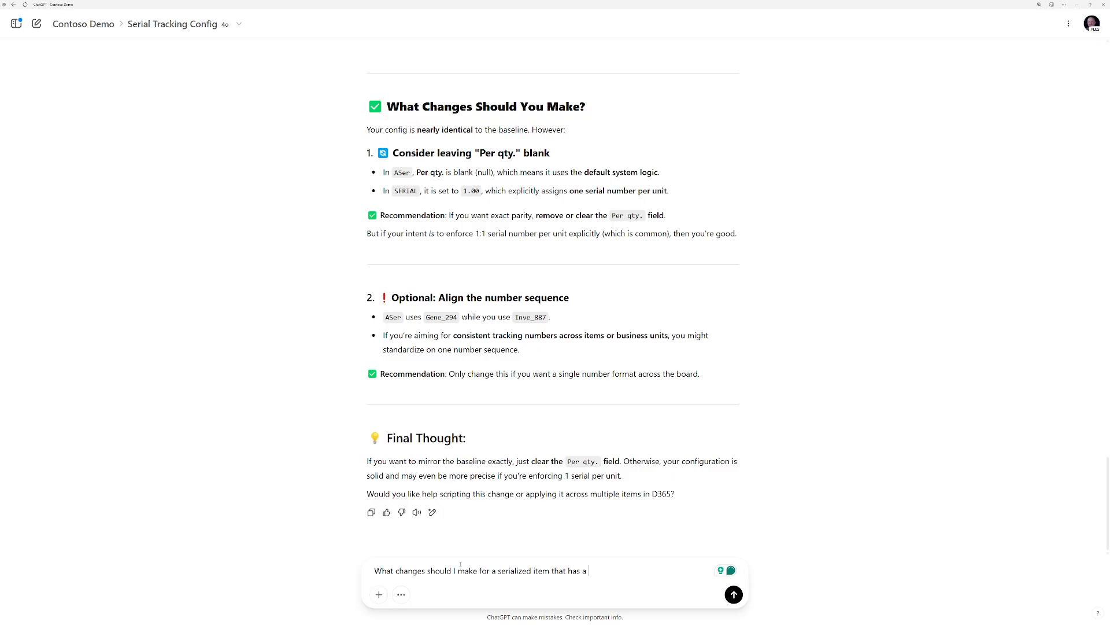
type("single u")
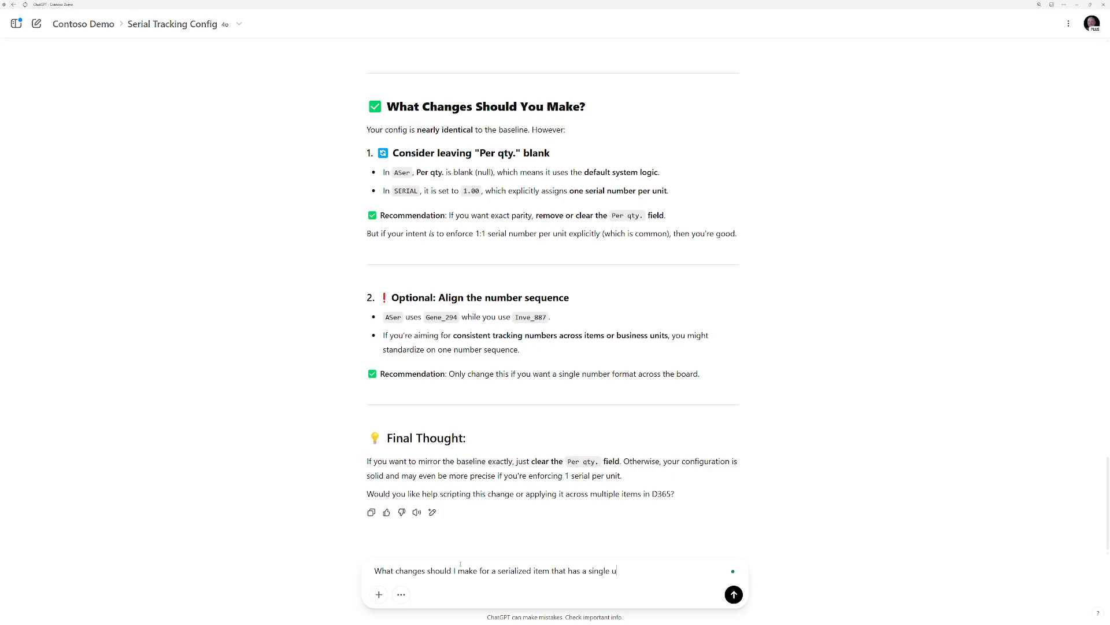
type("nit per")
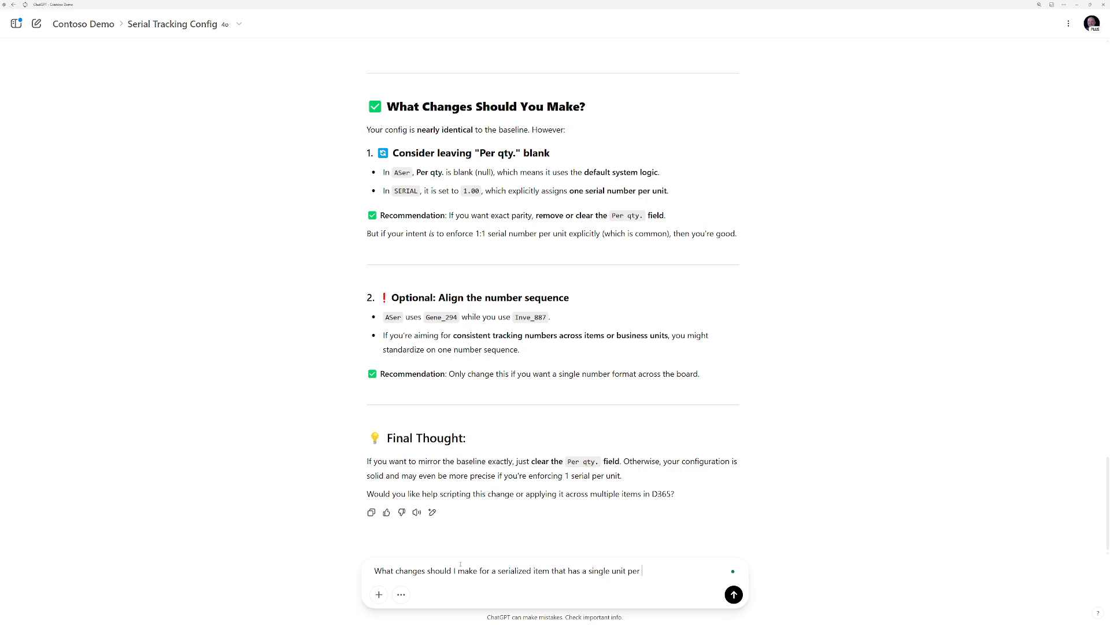
type("serial number and can be used in pro")
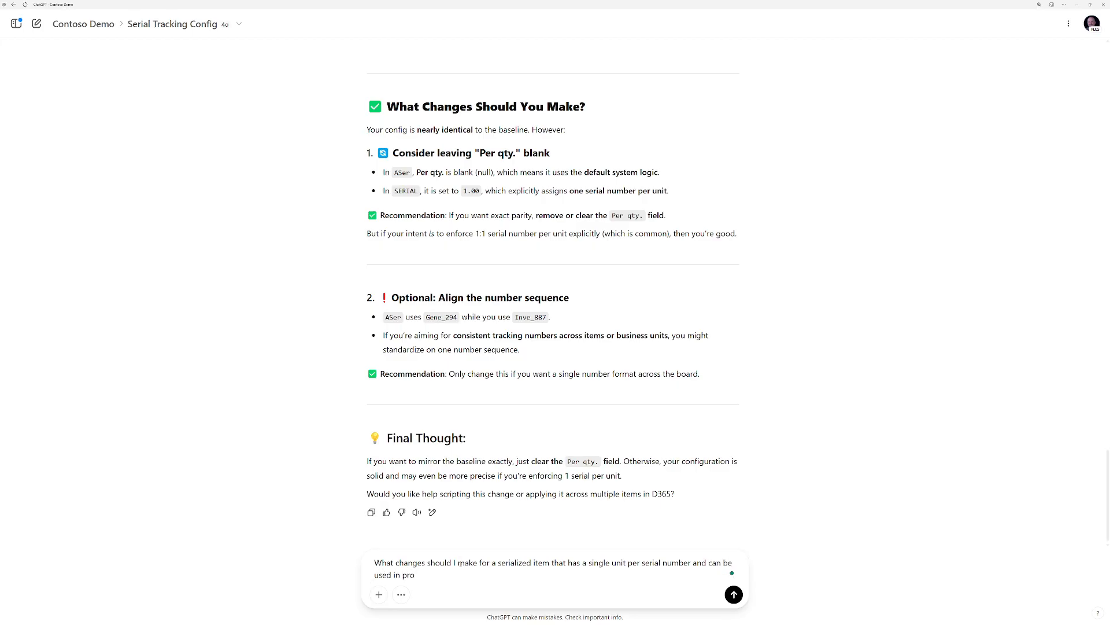
type("duction execution and")
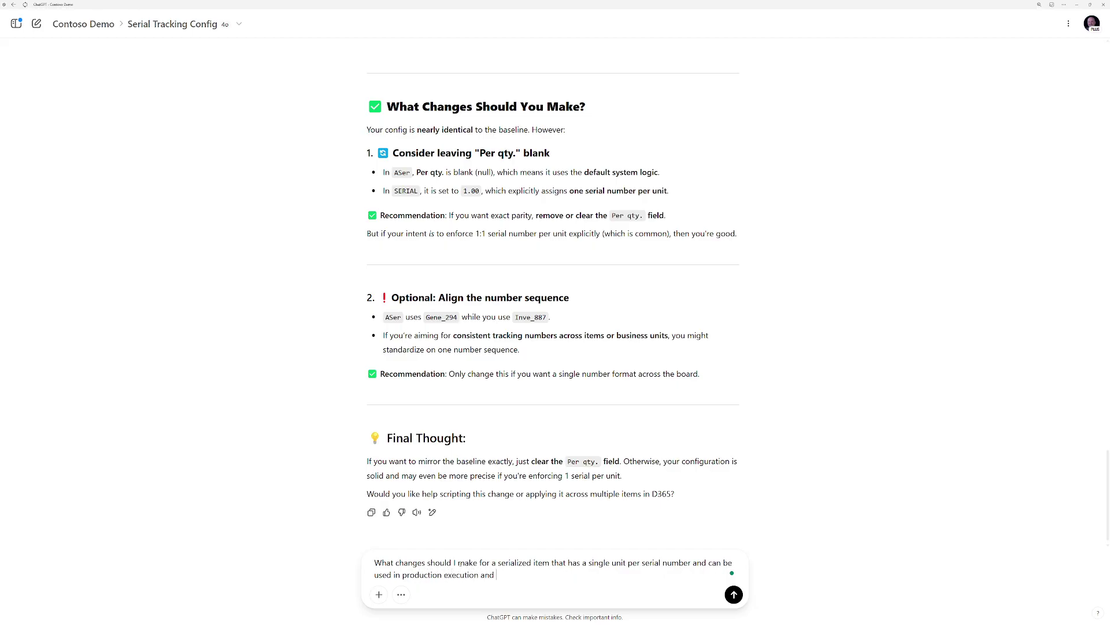
type("is WMS")
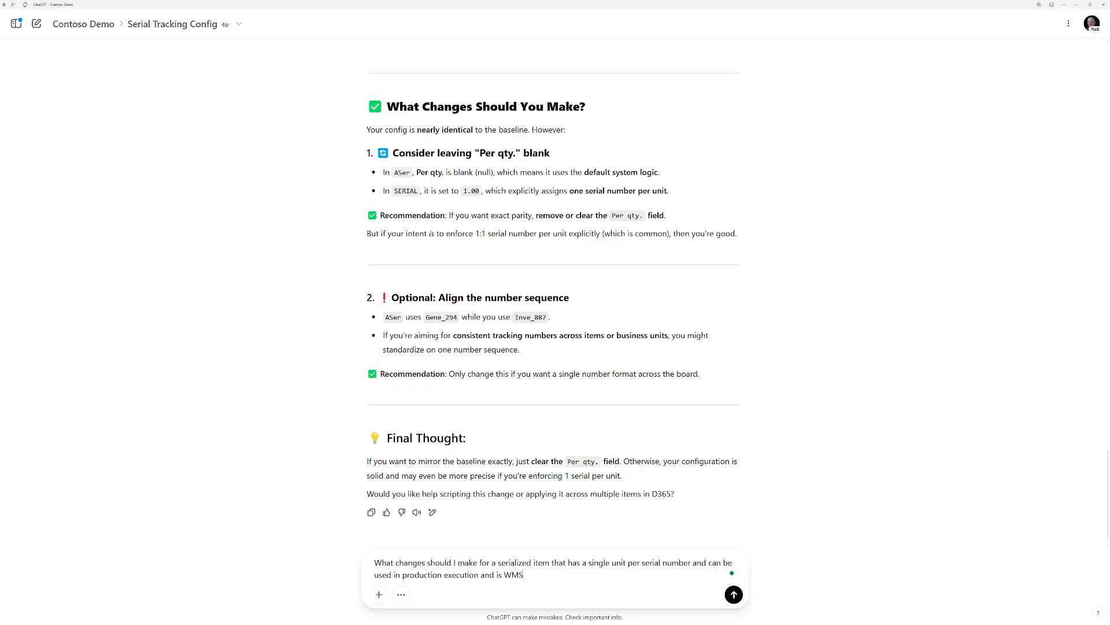
type("ena")
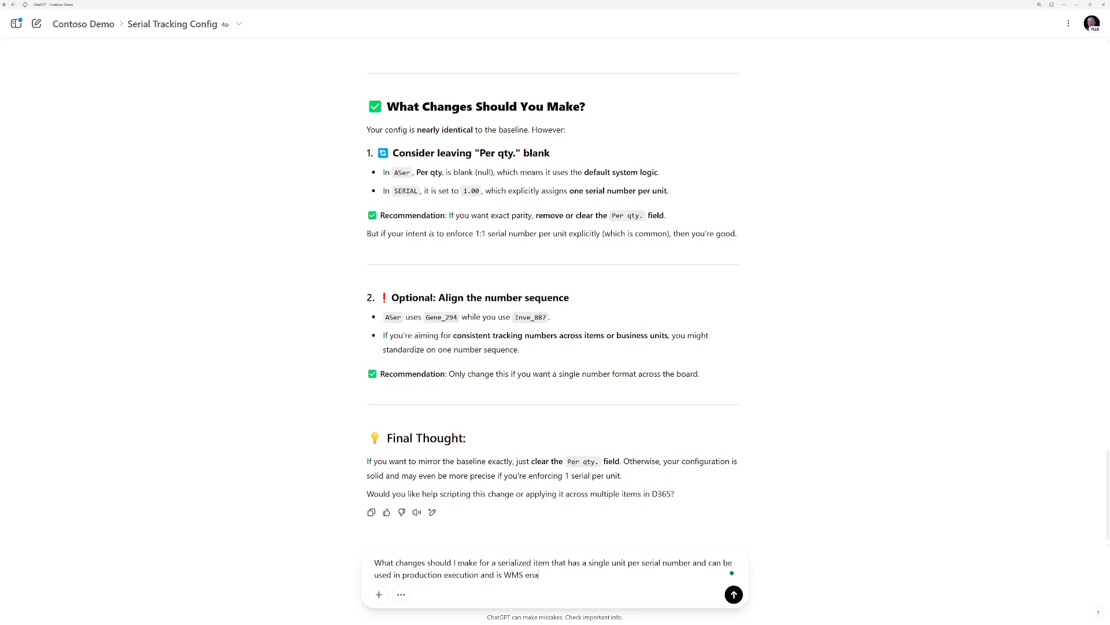
left_click(733, 595)
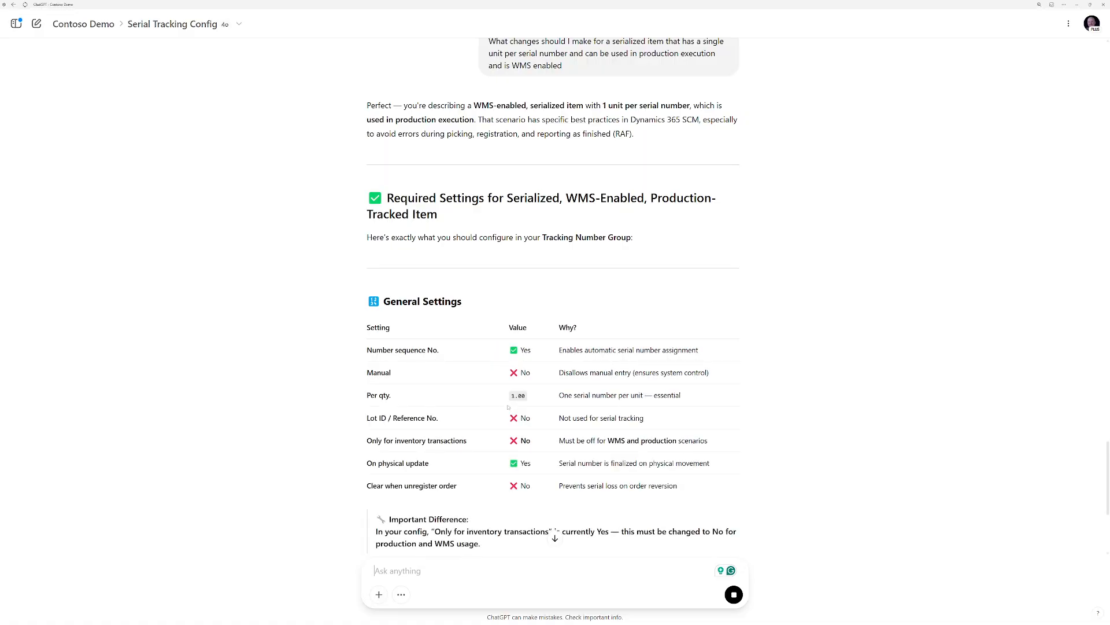
Read the recommended General and Activation settings, WMS considerations and summary of changes.
scroll("down", 3)
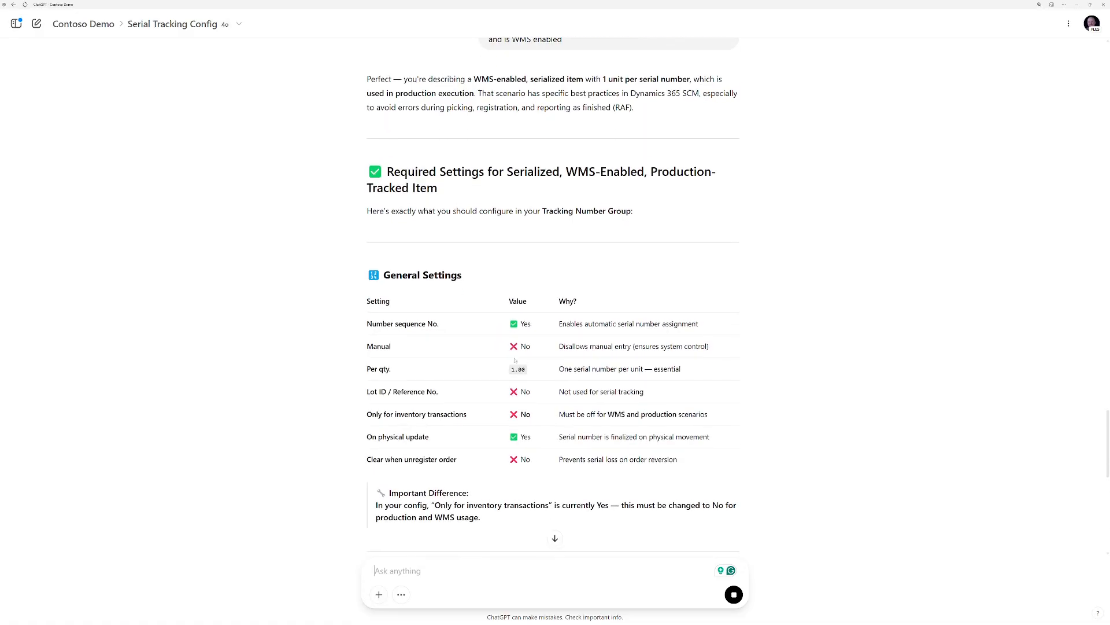
scroll("down", 3)
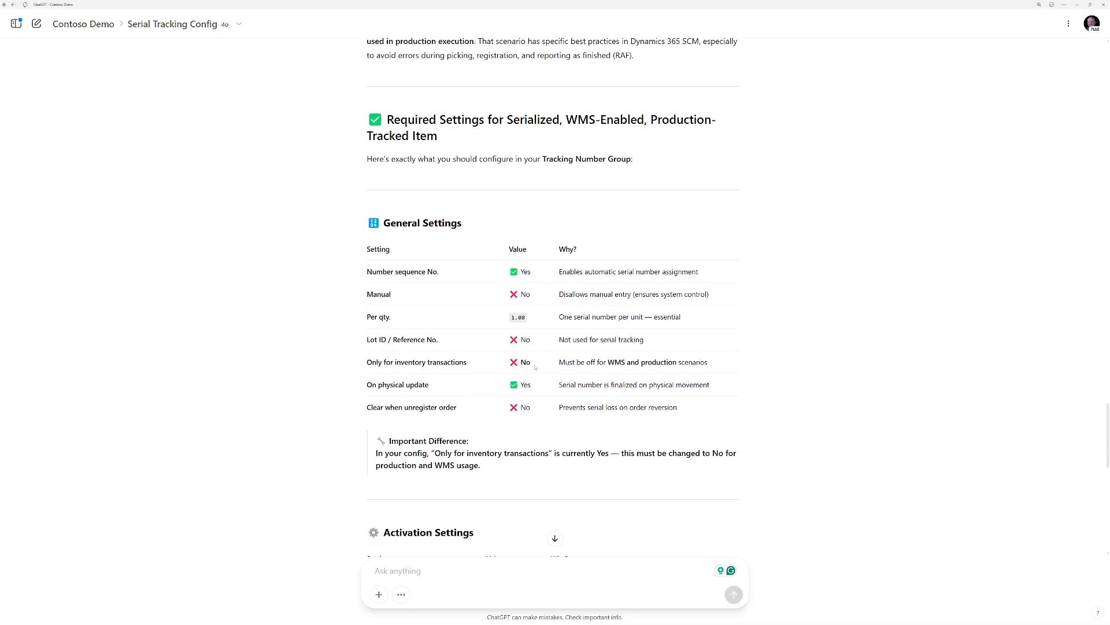
scroll("down", 3)
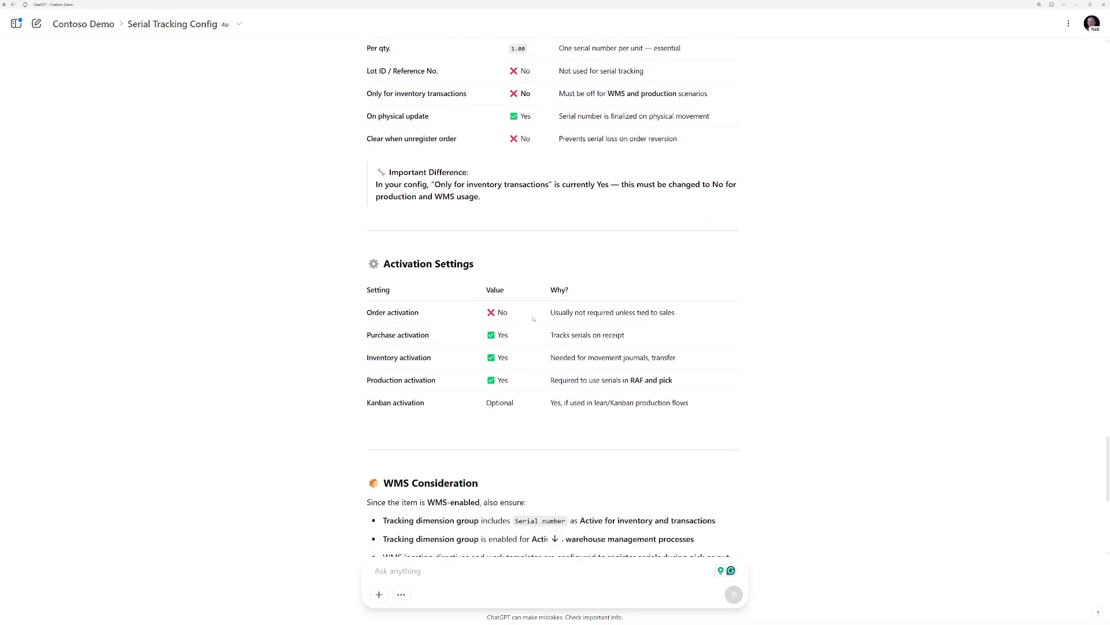
scroll("down", 3)
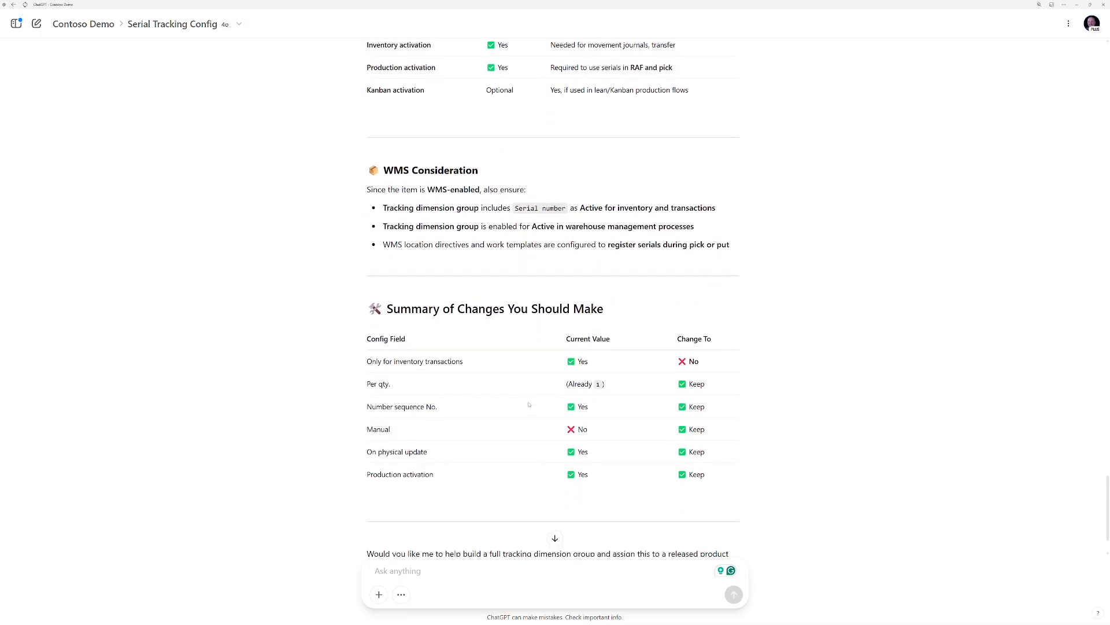
scroll("down", 3)
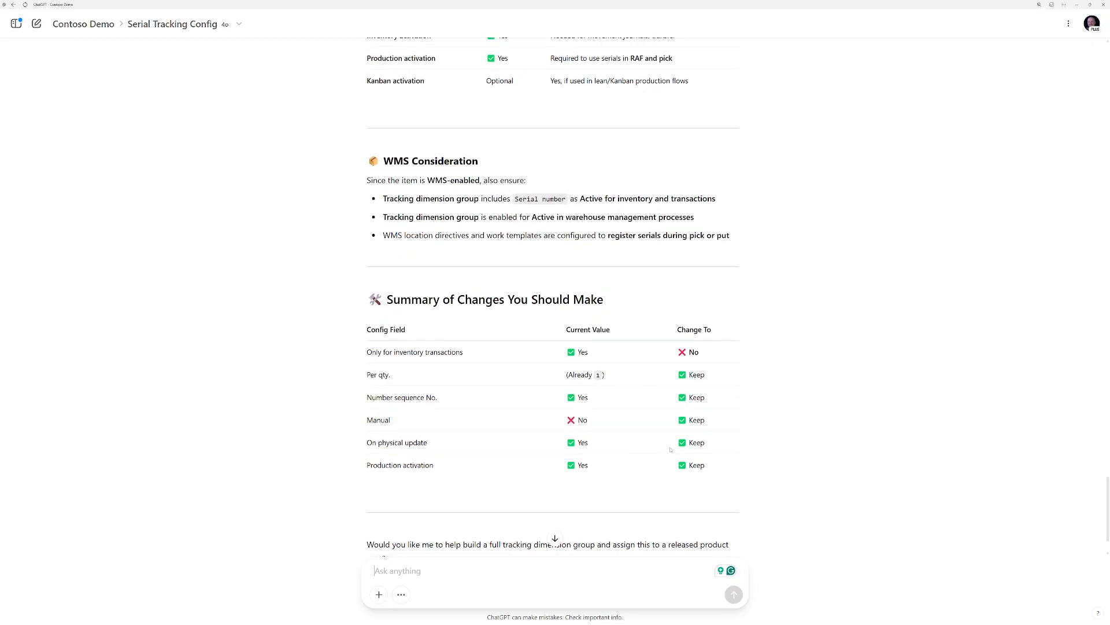
scroll("down", 3)
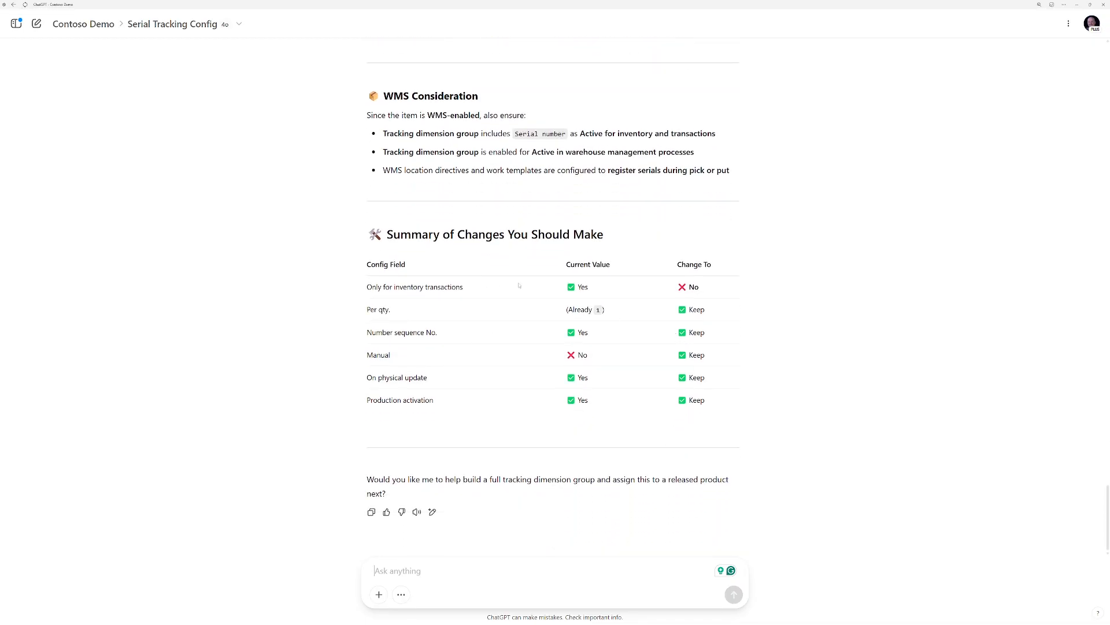